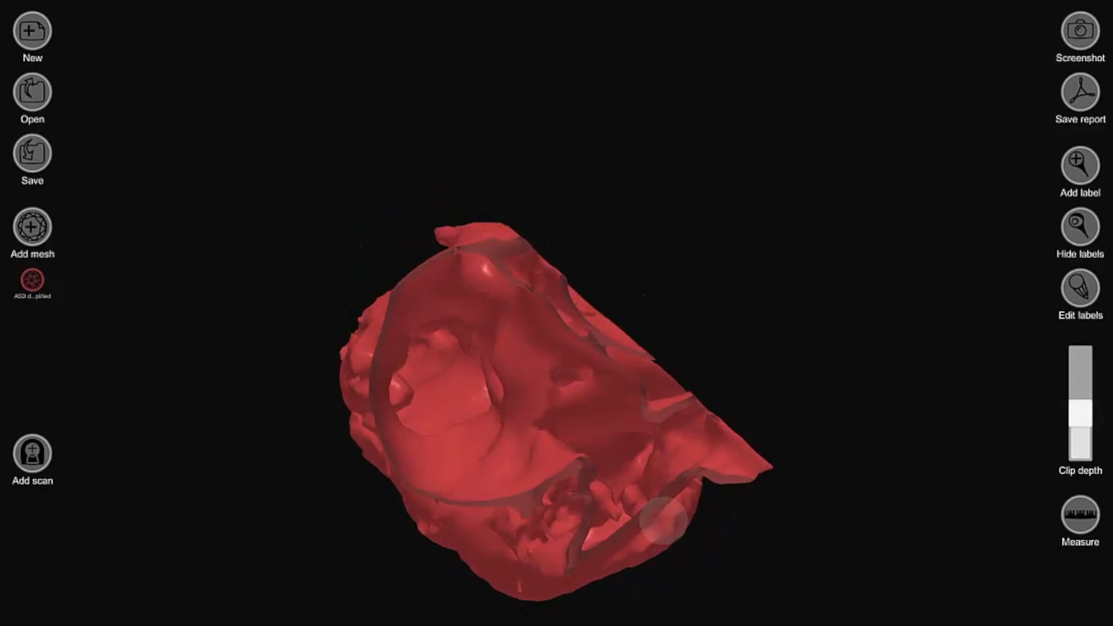
# Add a text label reading 'atrial septal defect' for the septum on the red heart mesh.
pyautogui.click(1079, 163)
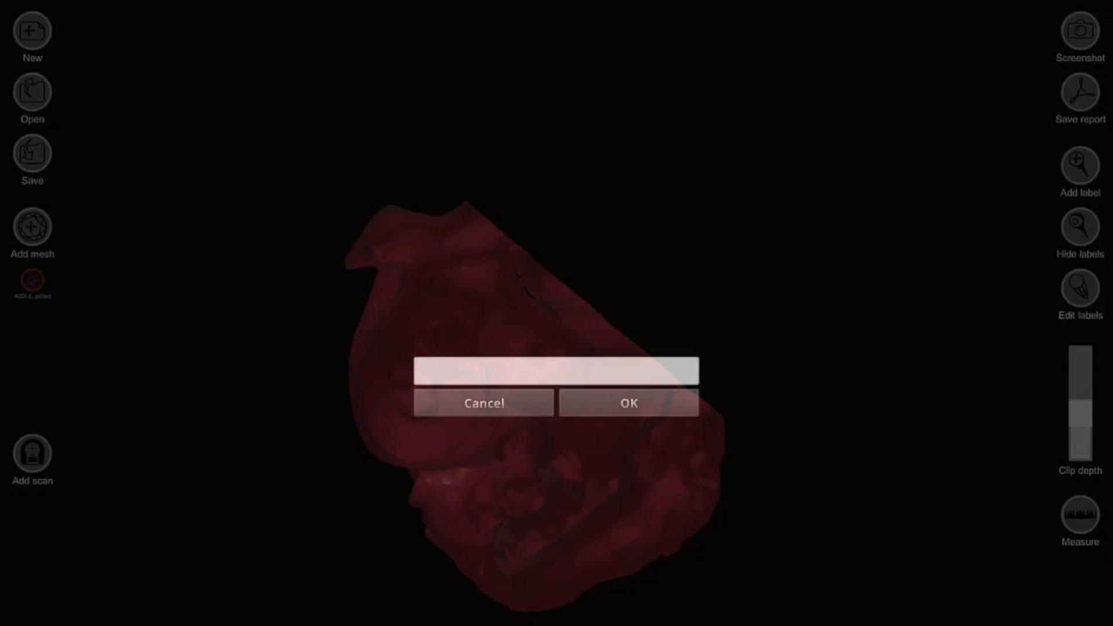
pyautogui.write('atrial septal defe')
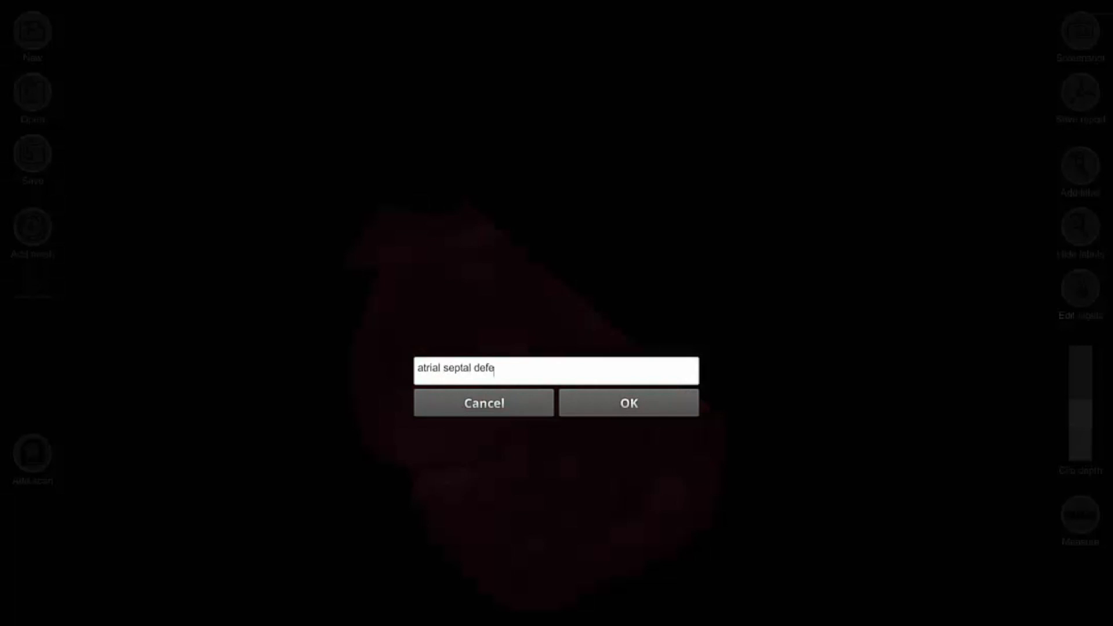
pyautogui.click(627, 403)
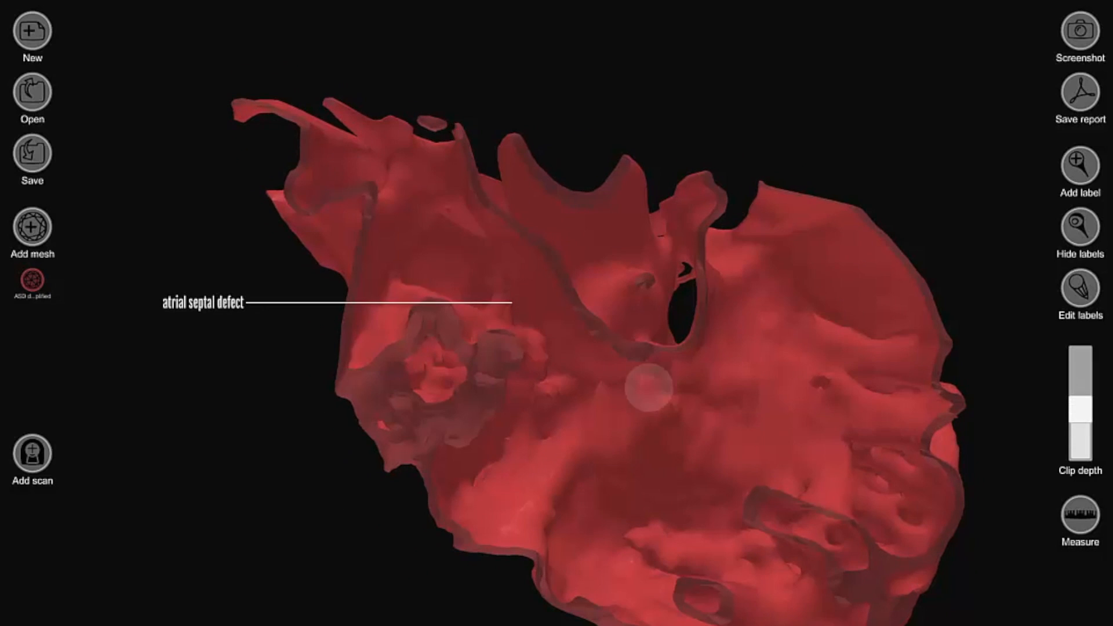
# Load a grayscale CT scan slice so it sits behind the labelled heart mesh.
pyautogui.click(31, 93)
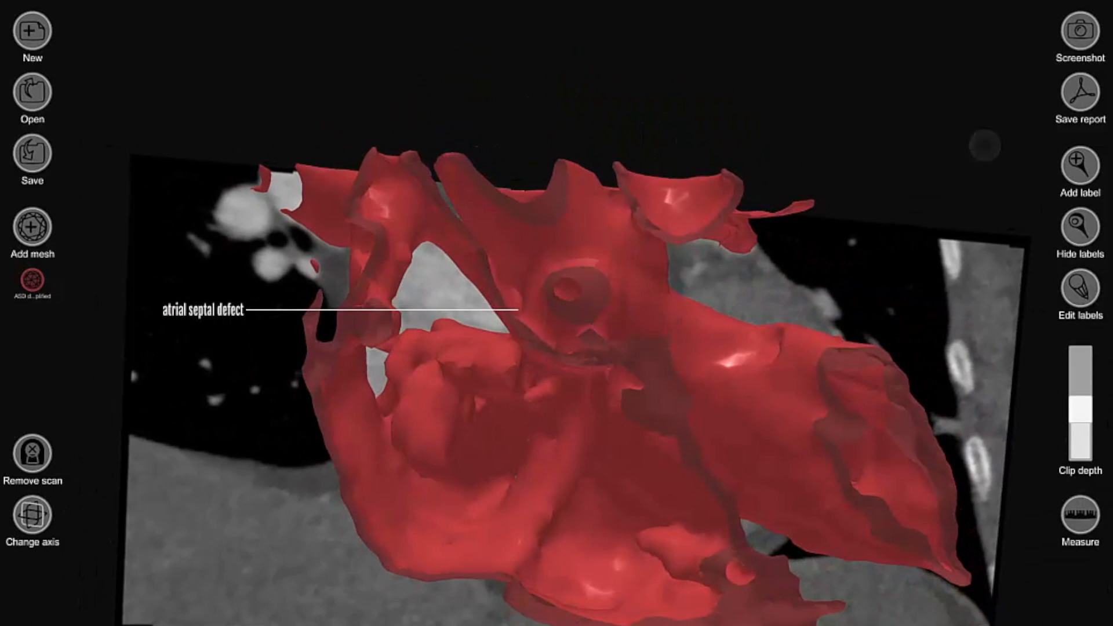
# Hide the defect label, shift the CT scan to another slice, and lower the heart mesh opacity.
pyautogui.click(1077, 231)
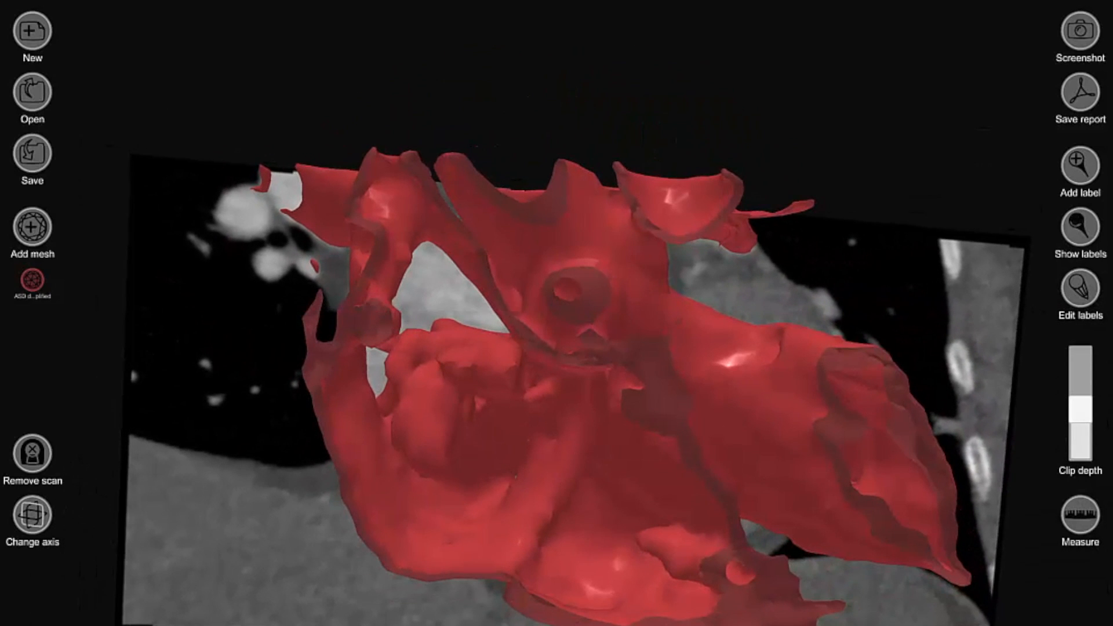
pyautogui.moveTo(497, 320); pyautogui.dragTo(462, 298)
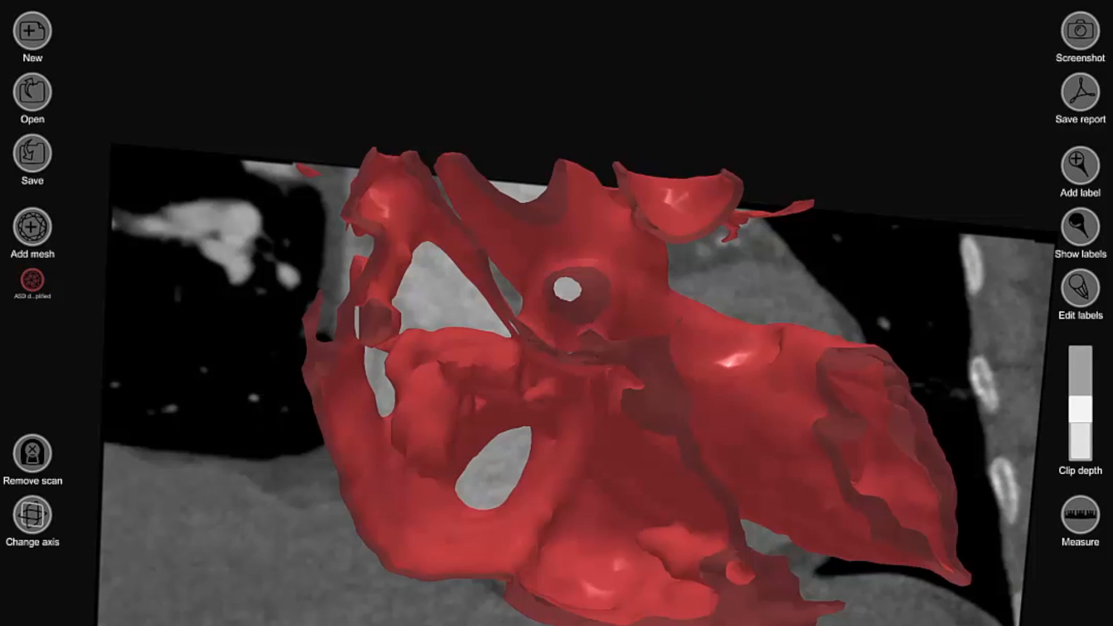
pyautogui.click(33, 275)
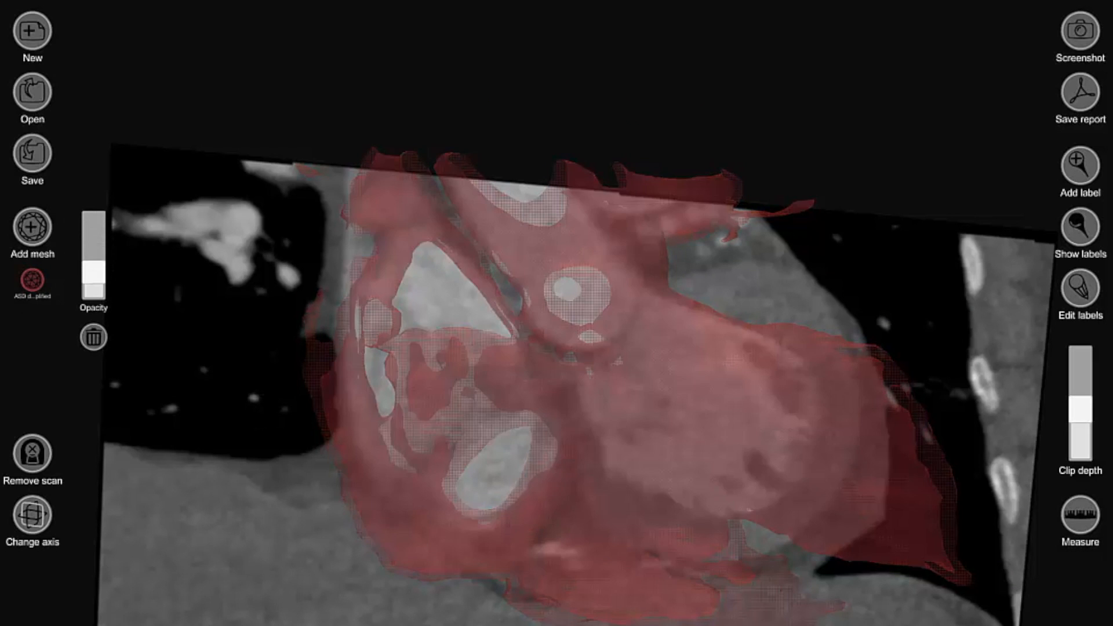